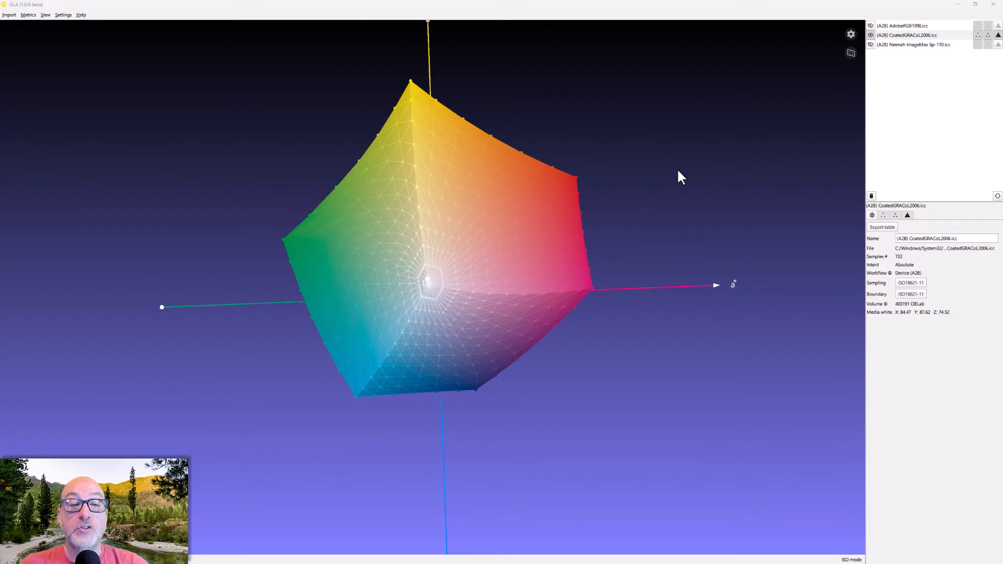
mouse_move(664, 152)
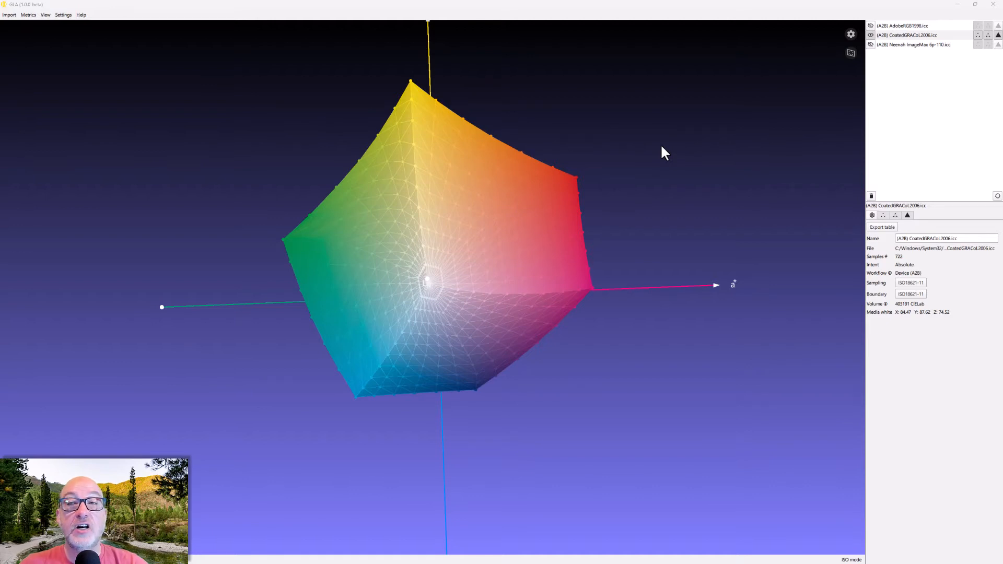
mouse_move(571, 175)
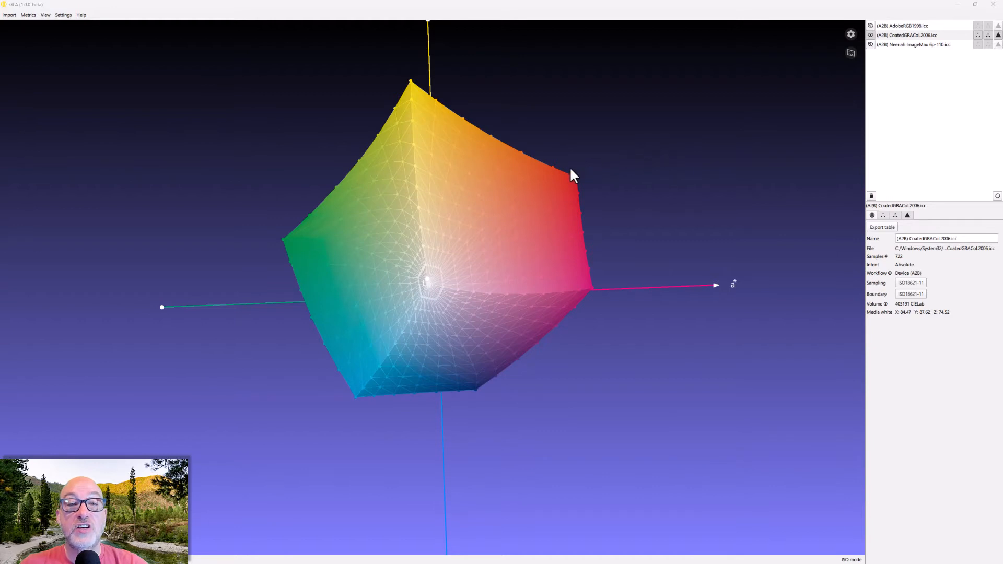
mouse_move(522, 343)
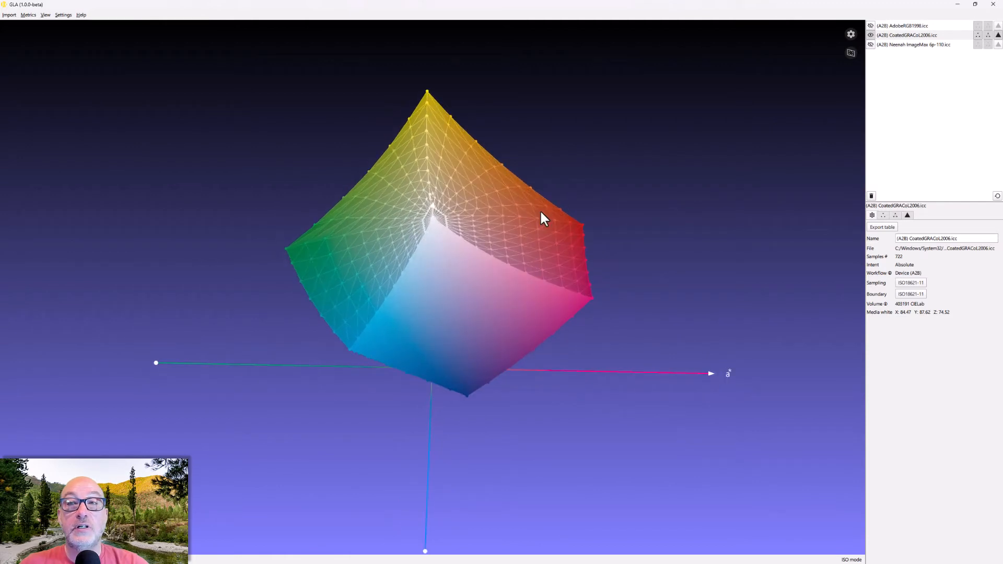
mouse_move(873, 176)
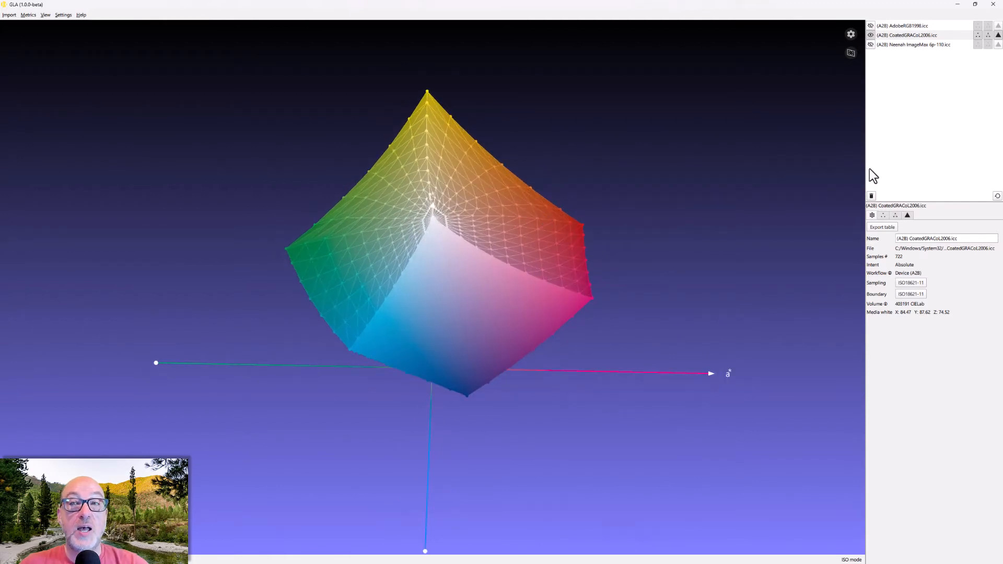
mouse_move(916, 59)
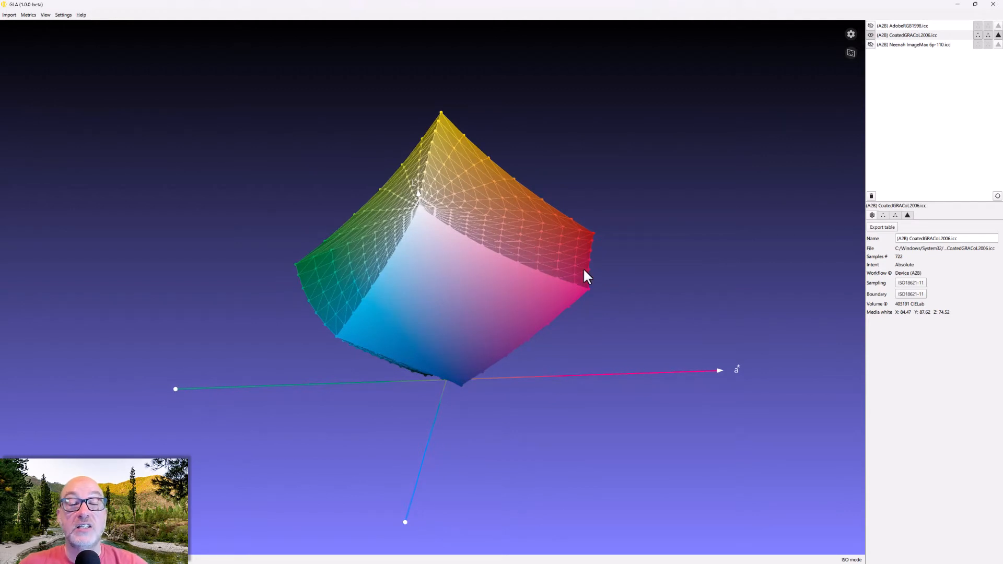
mouse_move(588, 269)
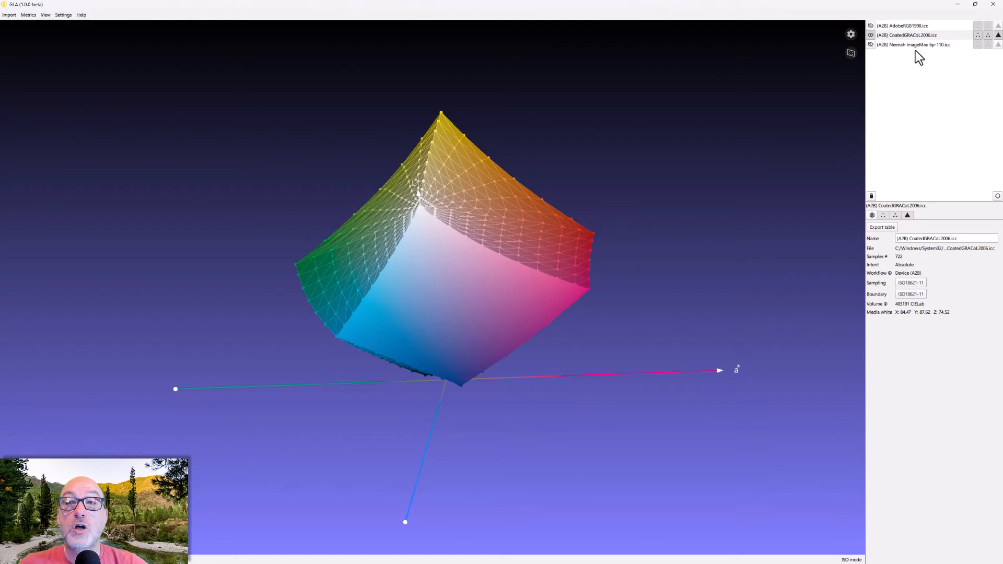
- Select the CoatedGRACoL2006 profile row to change its display to a smooth solid
left_click(914, 44)
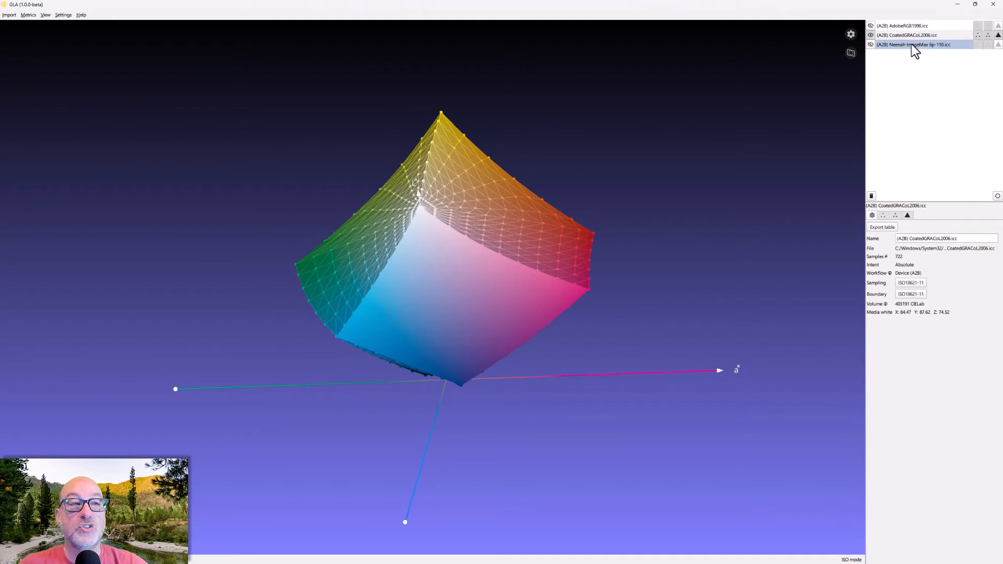
mouse_move(962, 69)
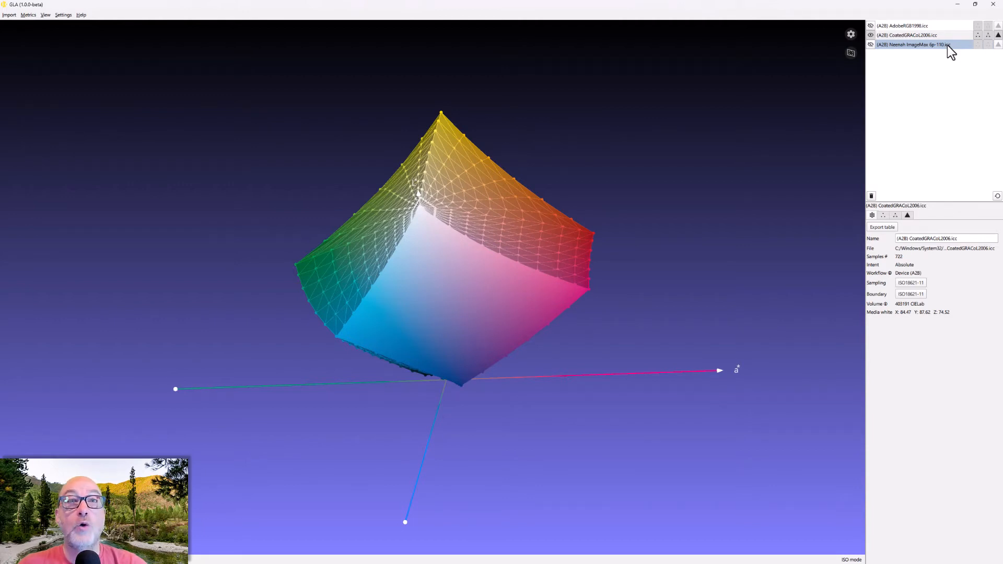
mouse_move(902, 54)
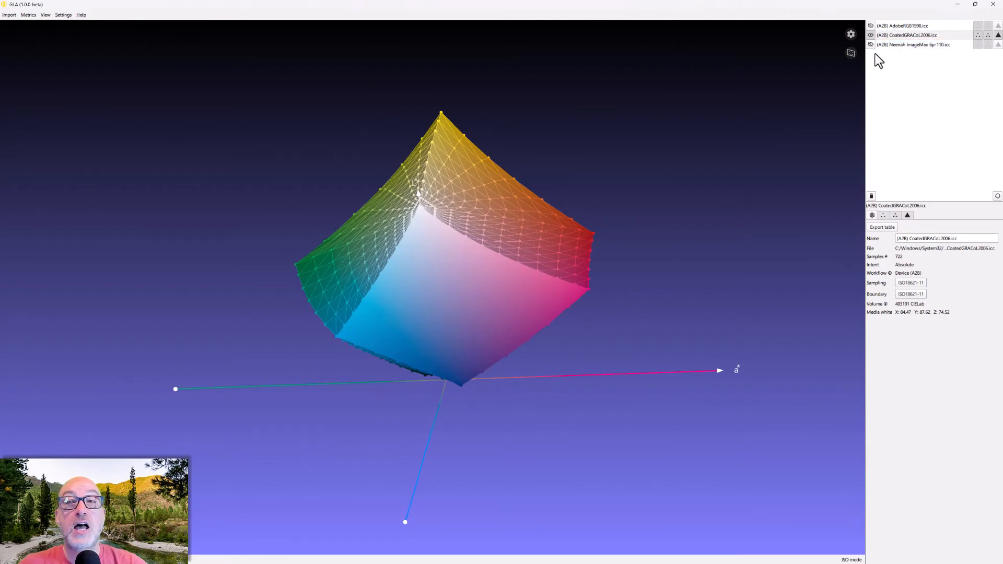
mouse_move(874, 54)
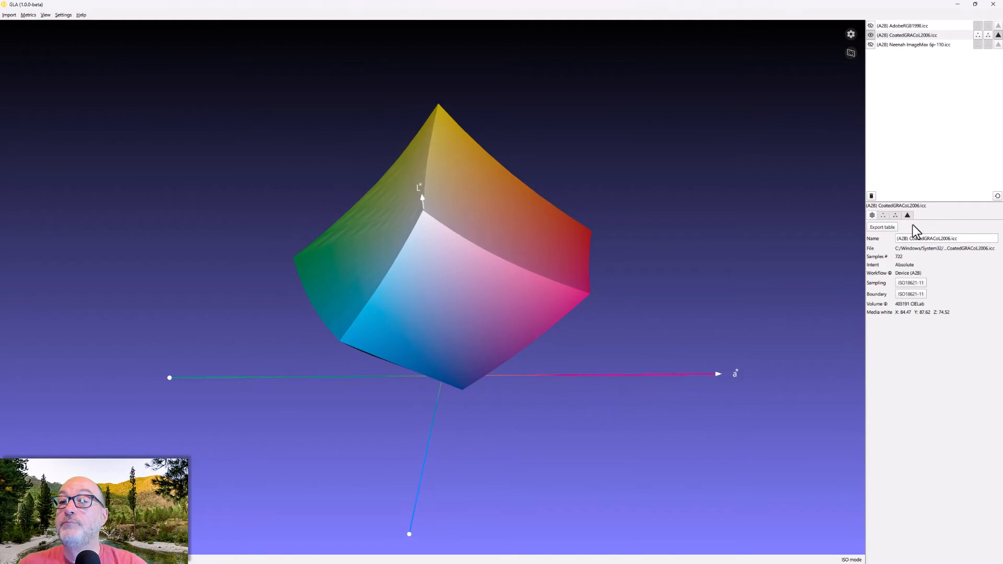
mouse_move(907, 215)
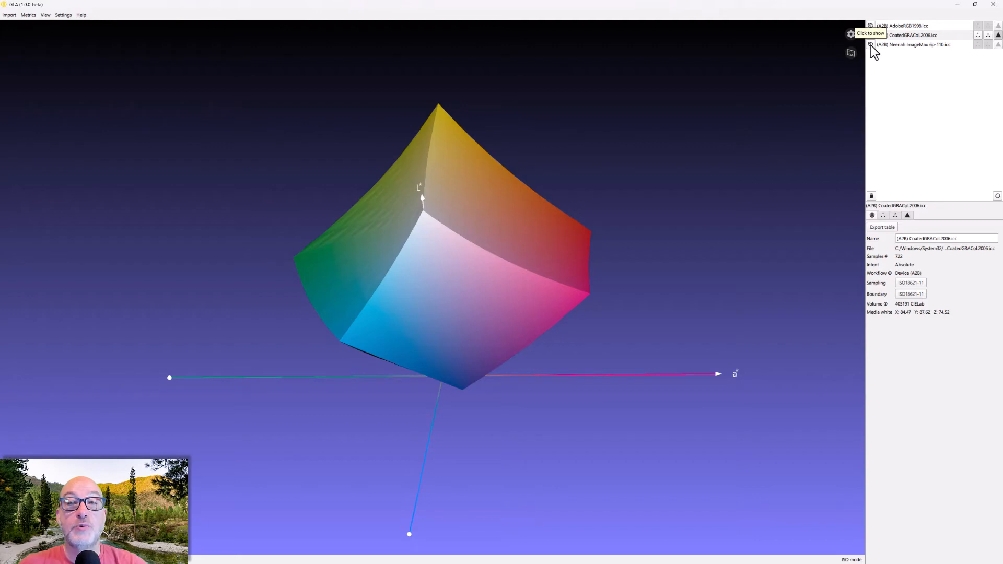
- Show the Neenah ImageMax 6p-110 wireframe and orbit to compare it against the GRACoL solid
left_click(870, 35)
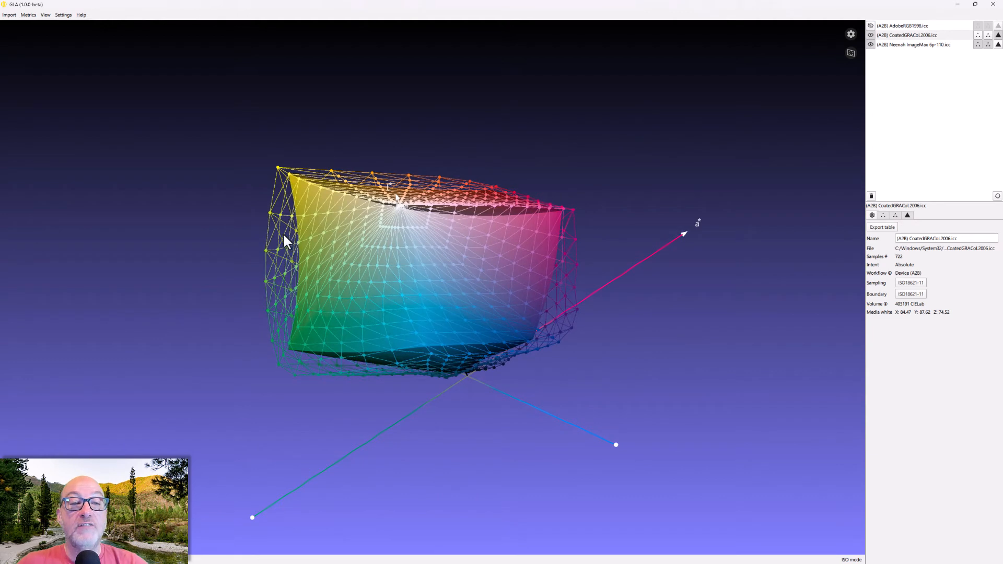
mouse_move(278, 269)
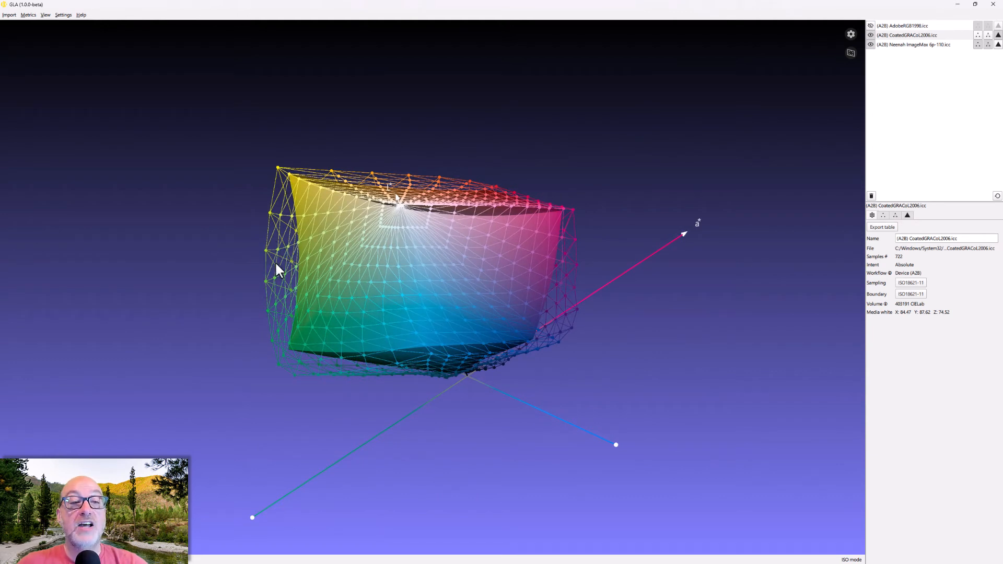
mouse_move(289, 235)
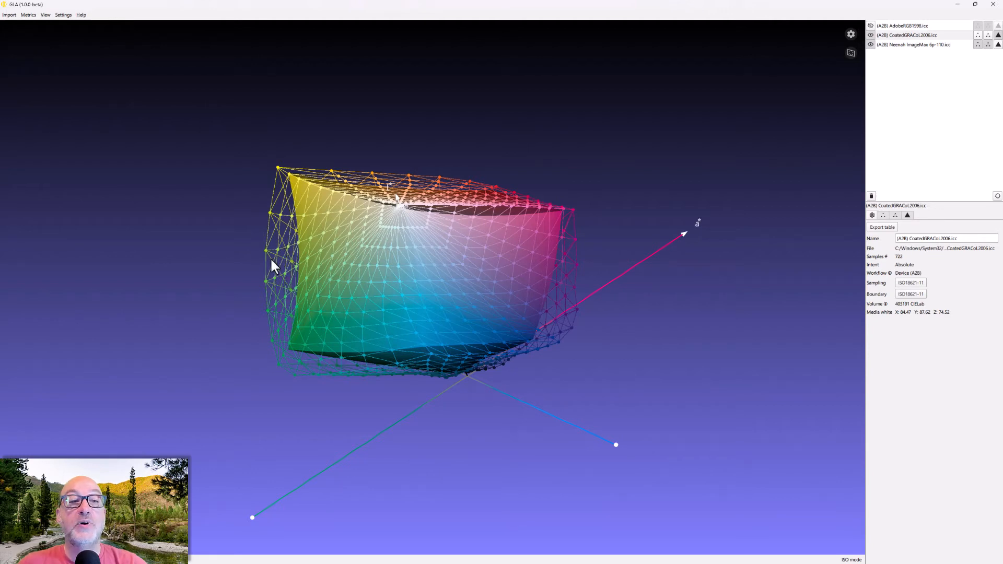
mouse_move(269, 256)
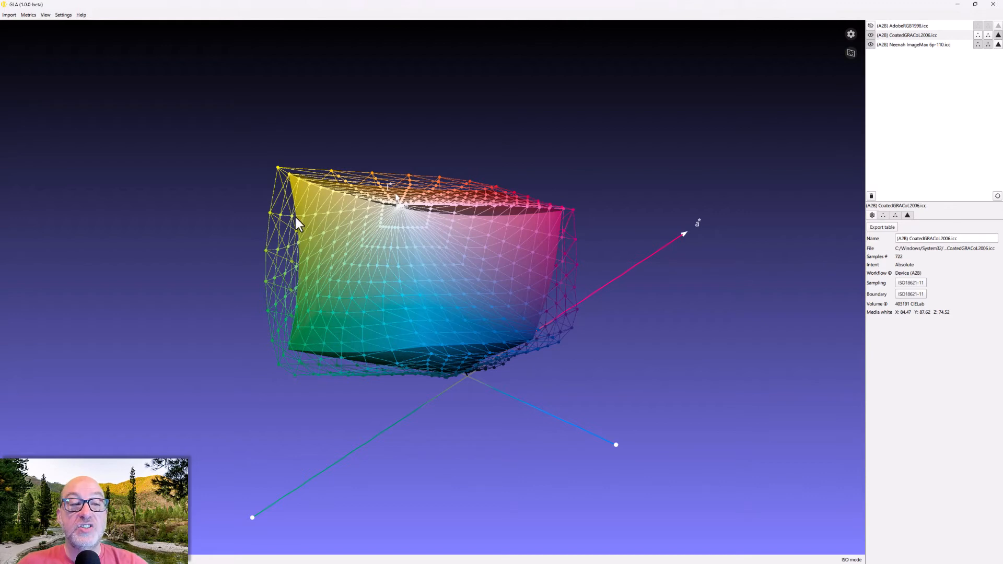
mouse_move(304, 258)
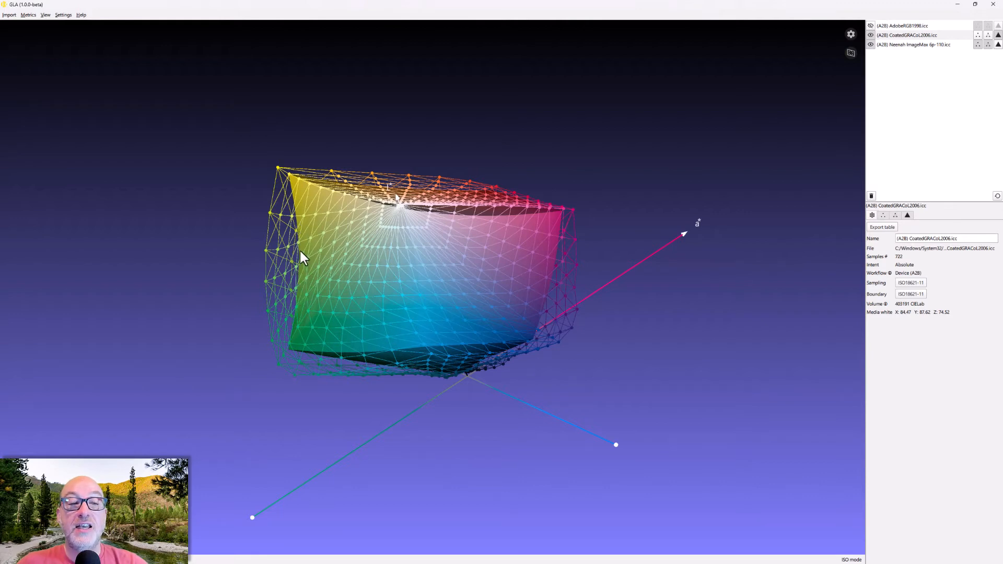
mouse_move(305, 267)
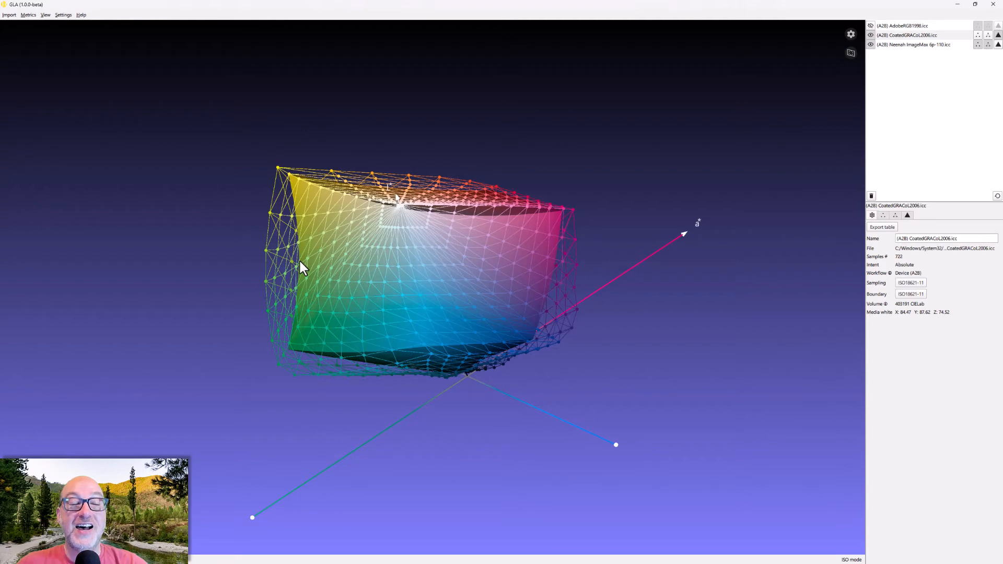
mouse_move(270, 256)
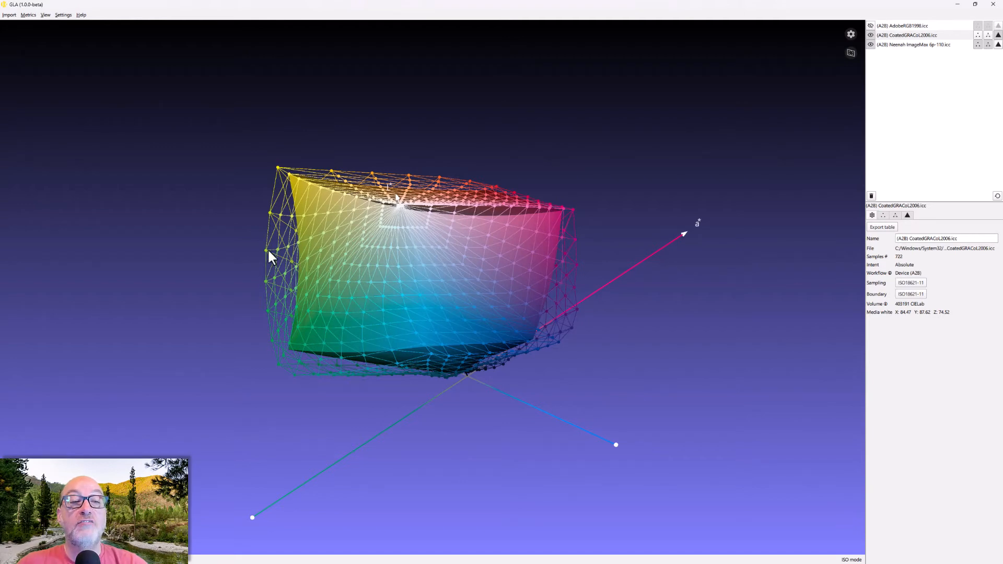
left_click_drag(268, 256, 358, 217)
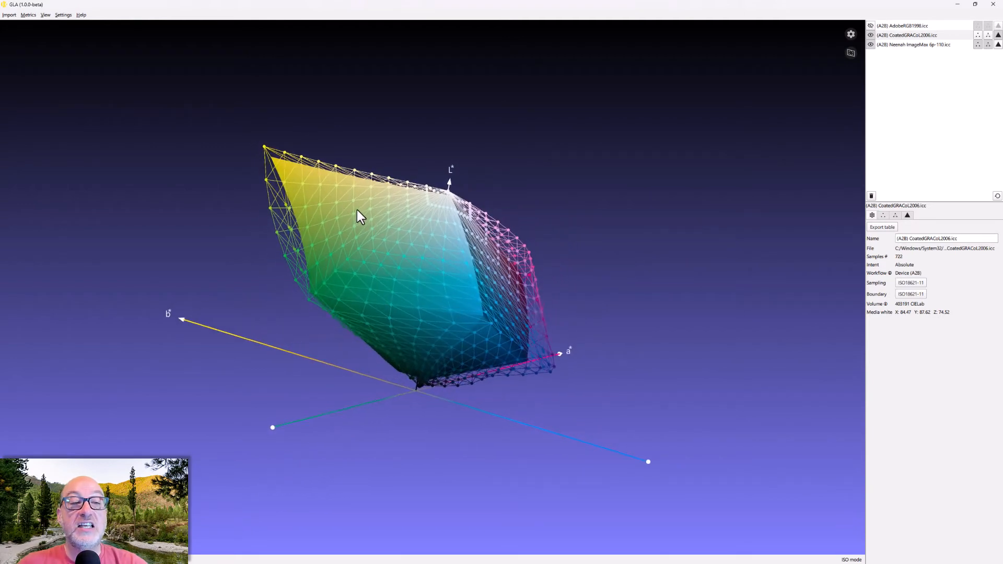
left_click_drag(359, 217, 339, 135)
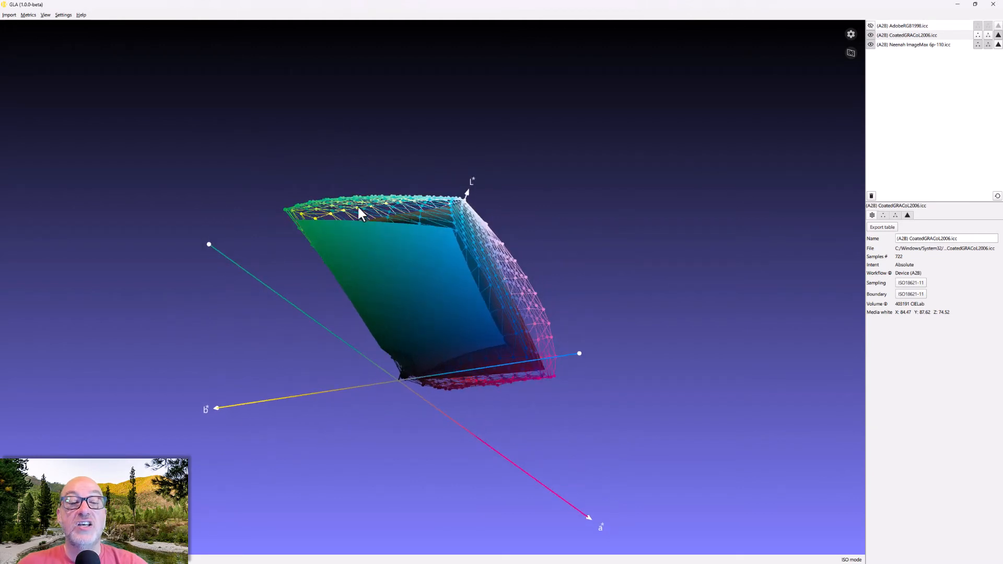
mouse_move(515, 295)
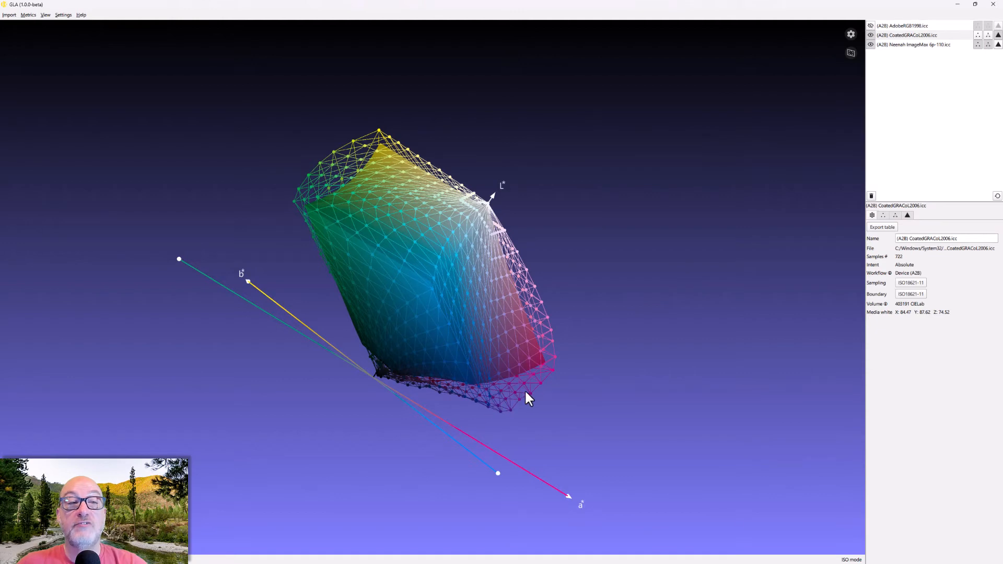
mouse_move(479, 321)
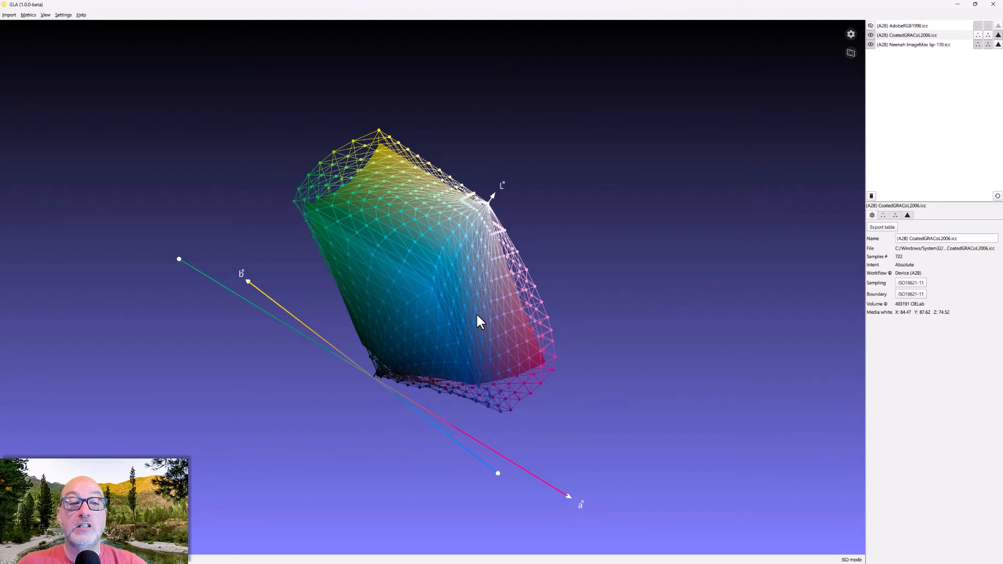
mouse_move(358, 160)
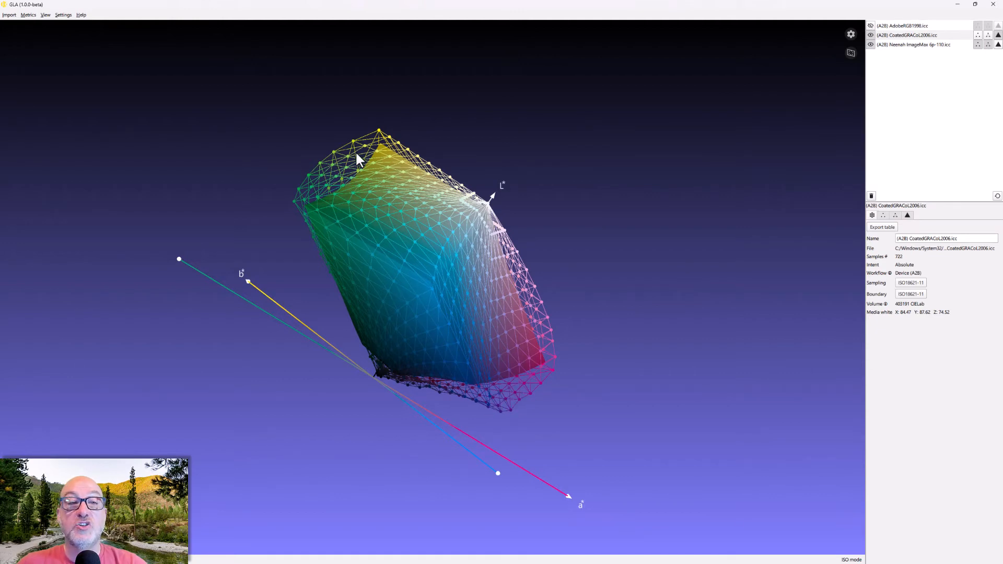
left_click_drag(358, 159, 304, 233)
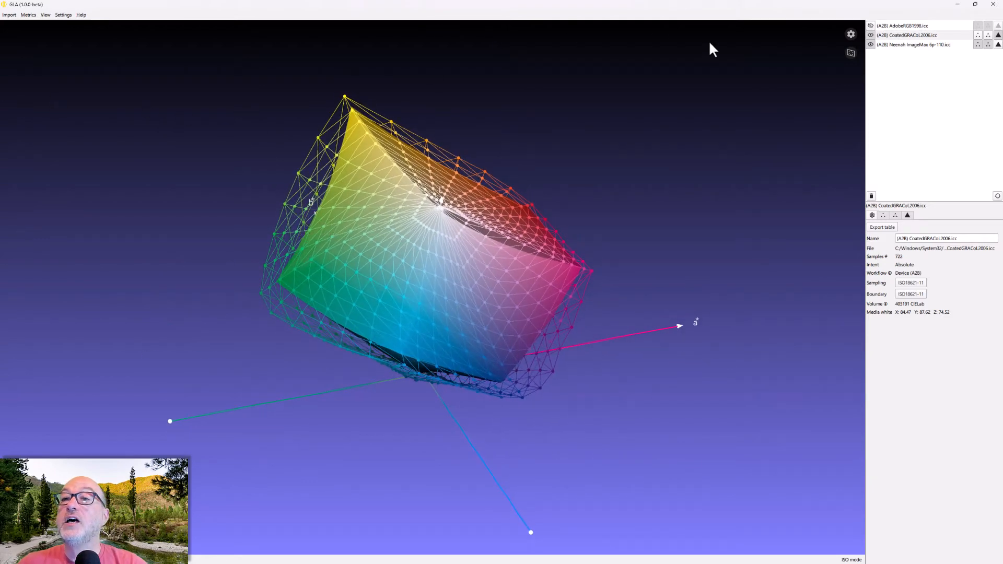
- Switch Coated GRACoL 2006 to wireframe and render the Neenah ImageMax 6p-110 gamut as a solid
left_click(905, 34)
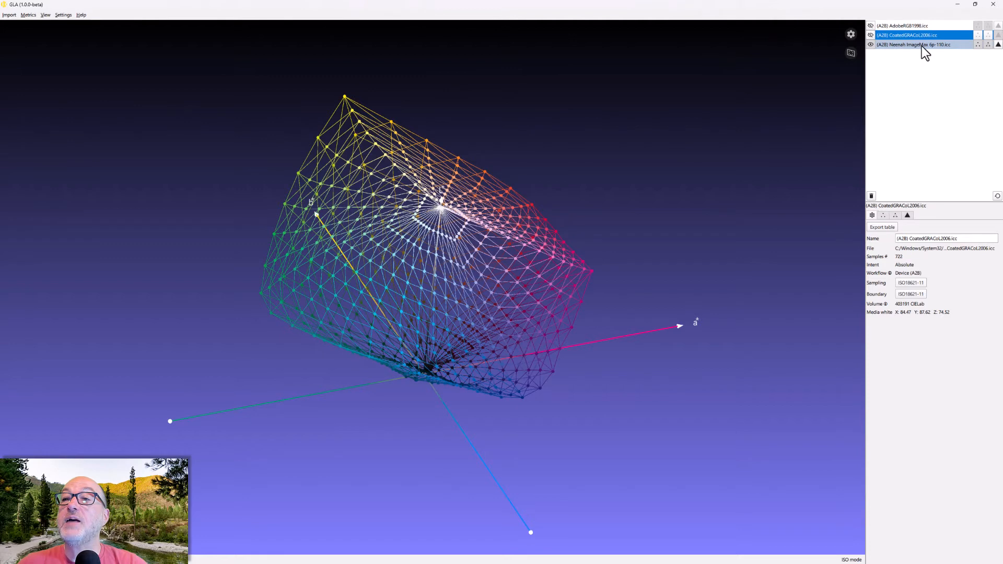
left_click(915, 43)
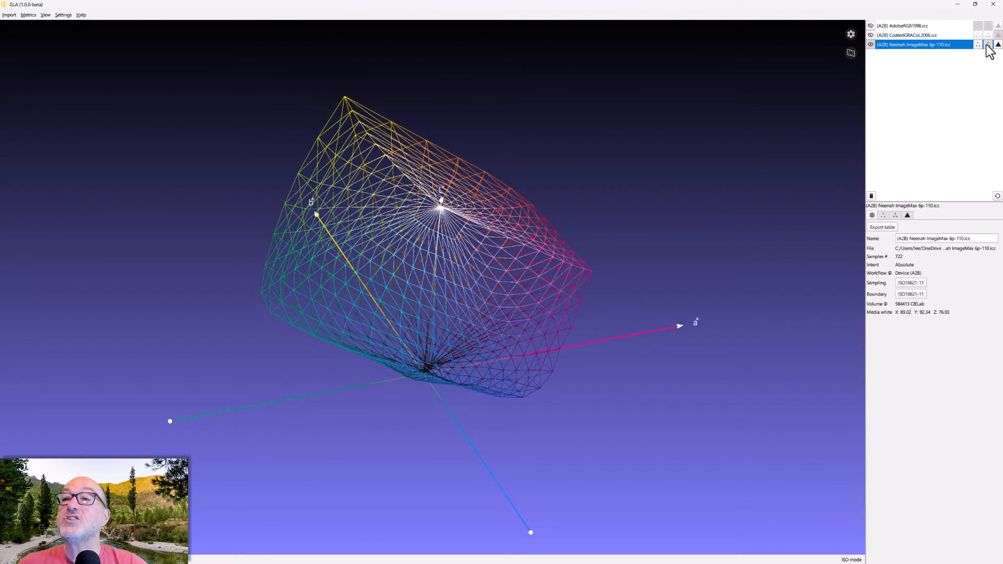
left_click(989, 44)
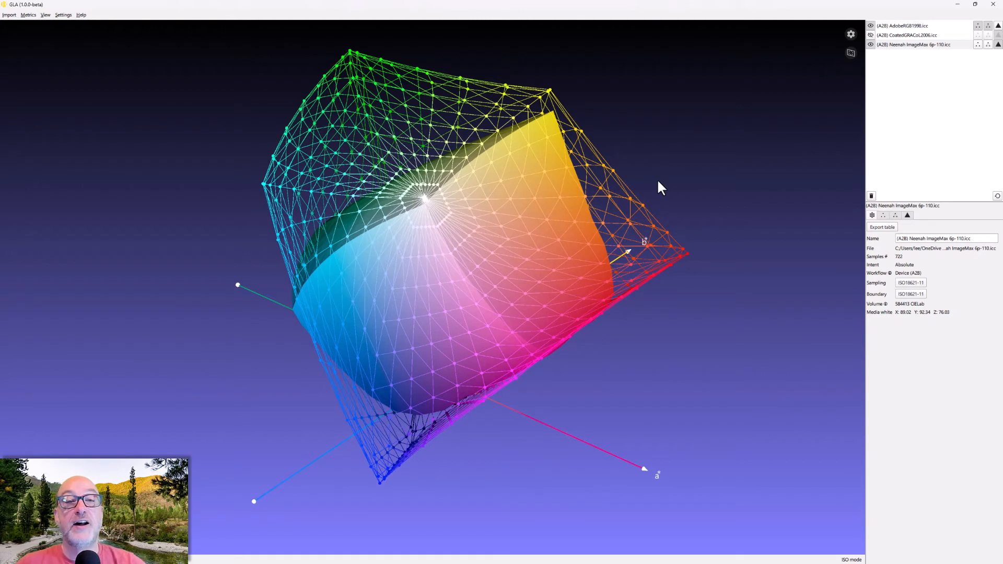
mouse_move(488, 218)
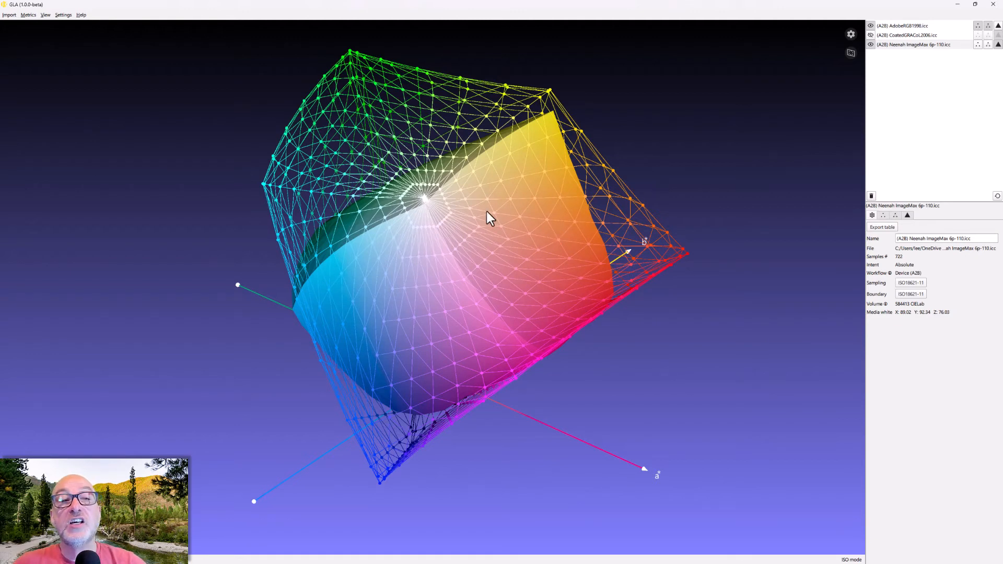
mouse_move(481, 217)
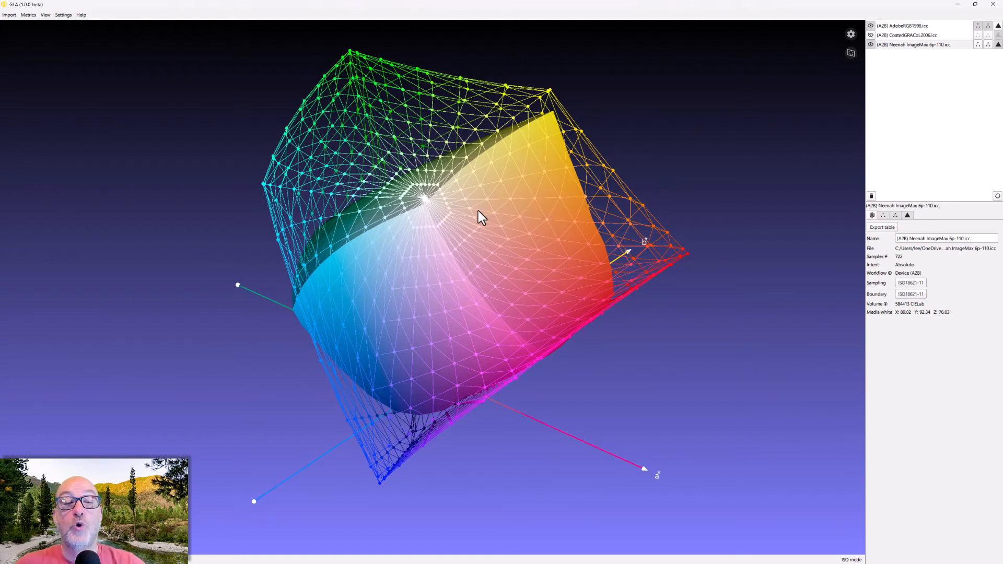
mouse_move(484, 213)
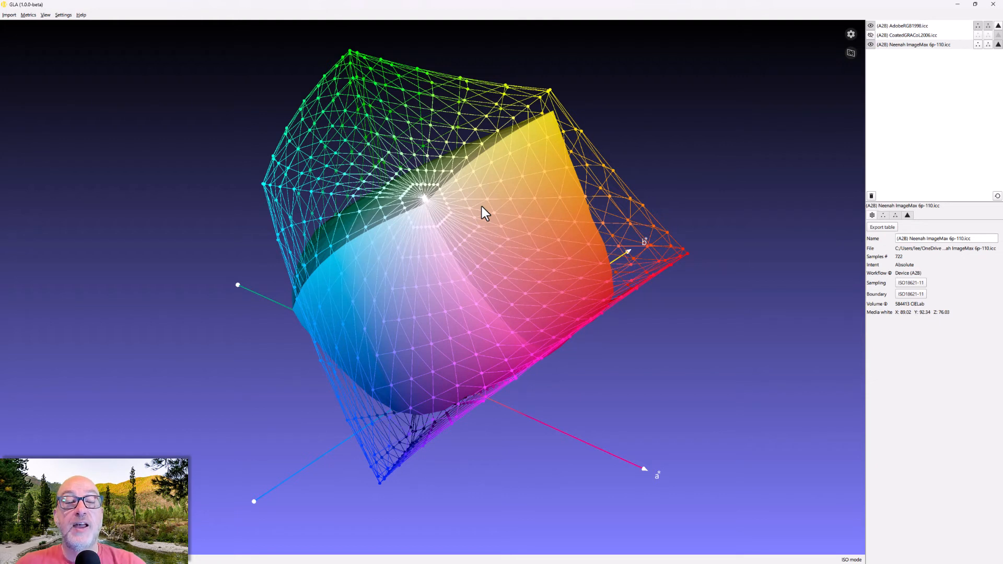
mouse_move(564, 248)
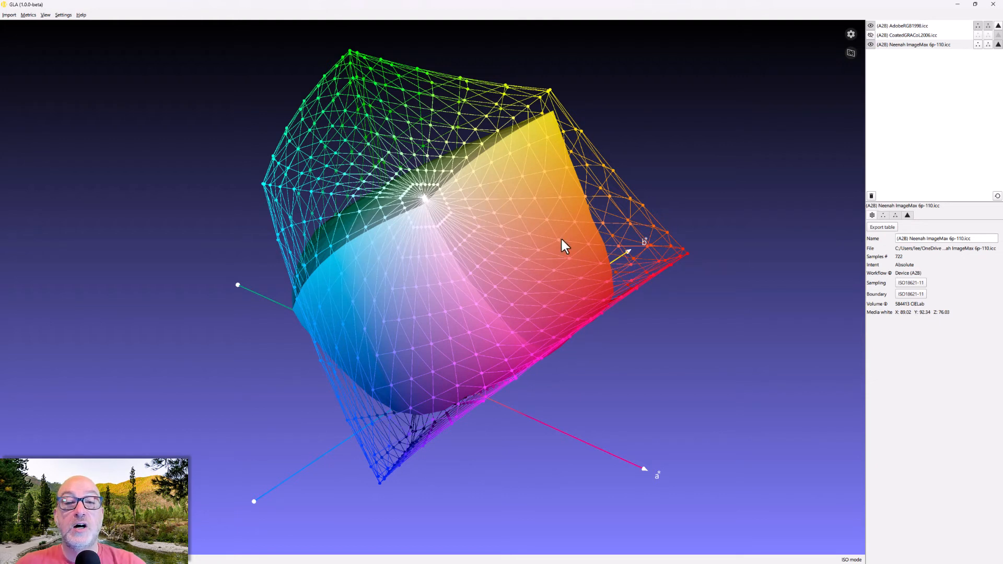